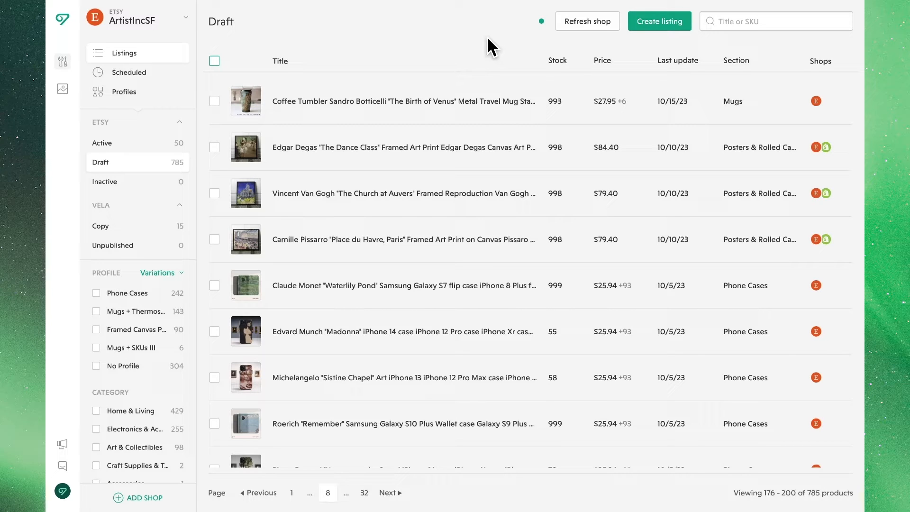
mouse_move(848, 76)
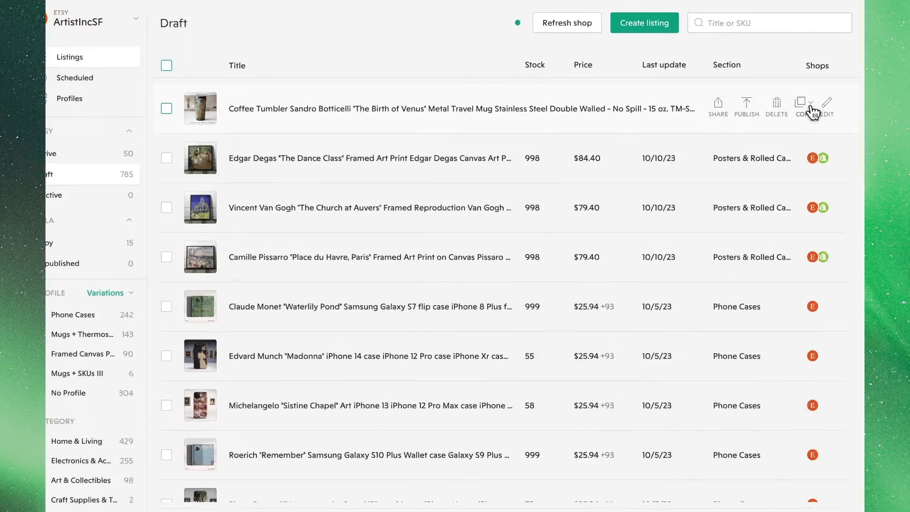
Step: Copy the Coffee Tumbler Botticelli listing to the Artist Apparel shop via its Copy dropdown
left_click(812, 102)
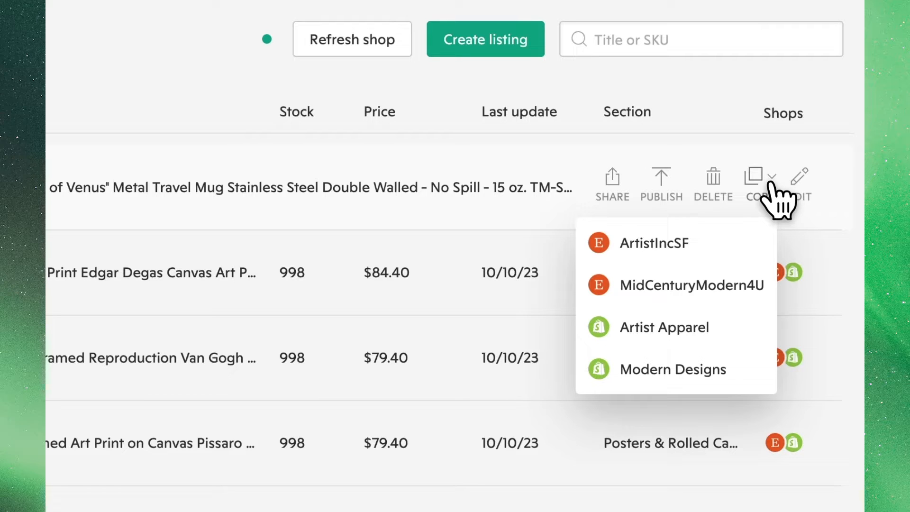
mouse_move(774, 218)
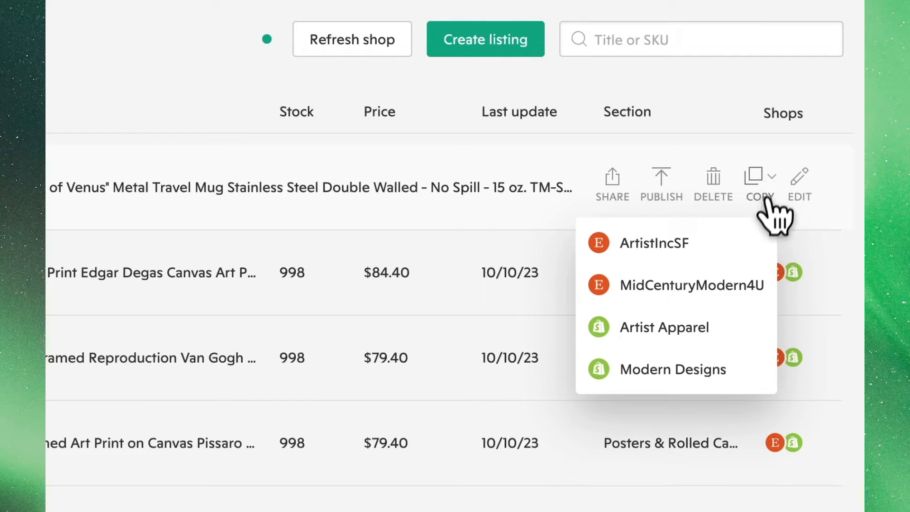
left_click(664, 327)
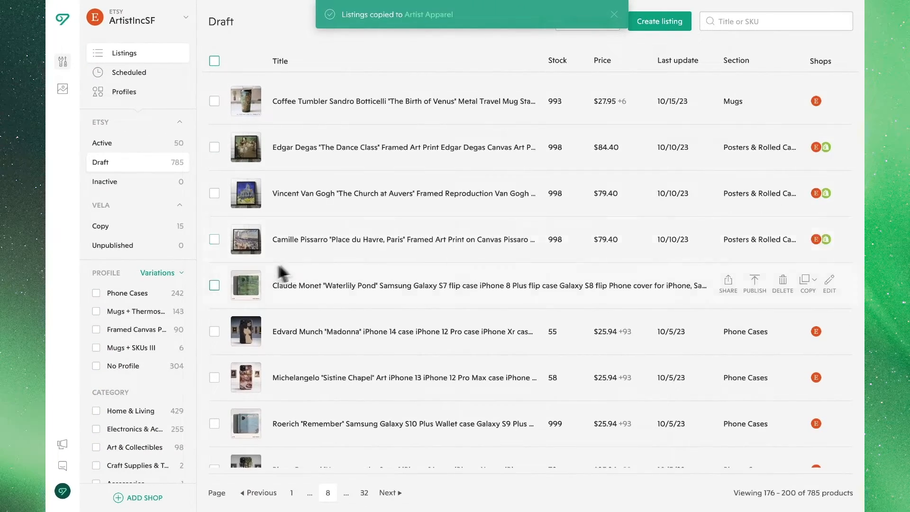
Step: Select the Monet, Munch, Michelangelo and Roerich phone cases and bulk-copy them to Artist Apparel
left_click(213, 331)
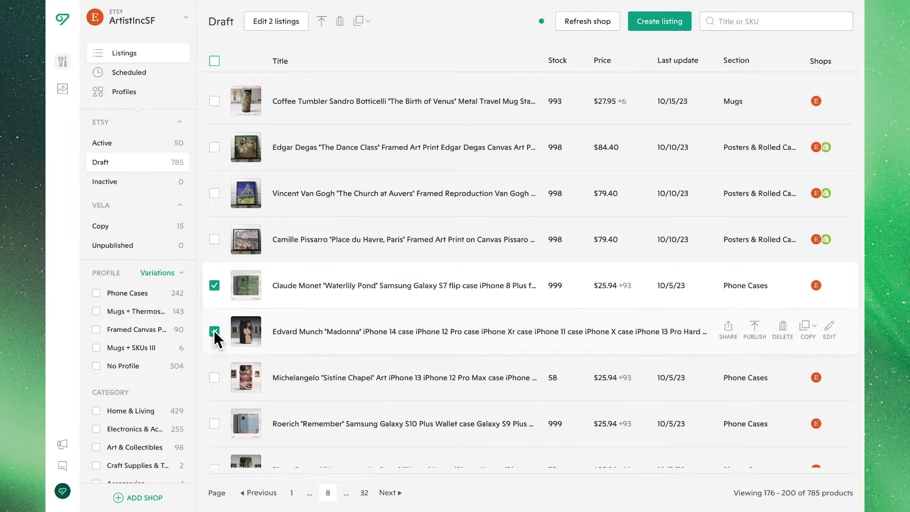
left_click(214, 423)
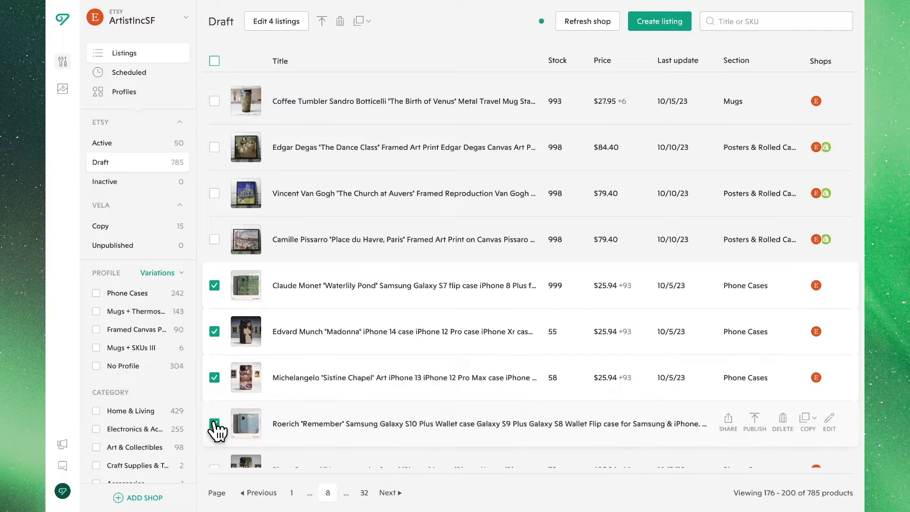
left_click(214, 423)
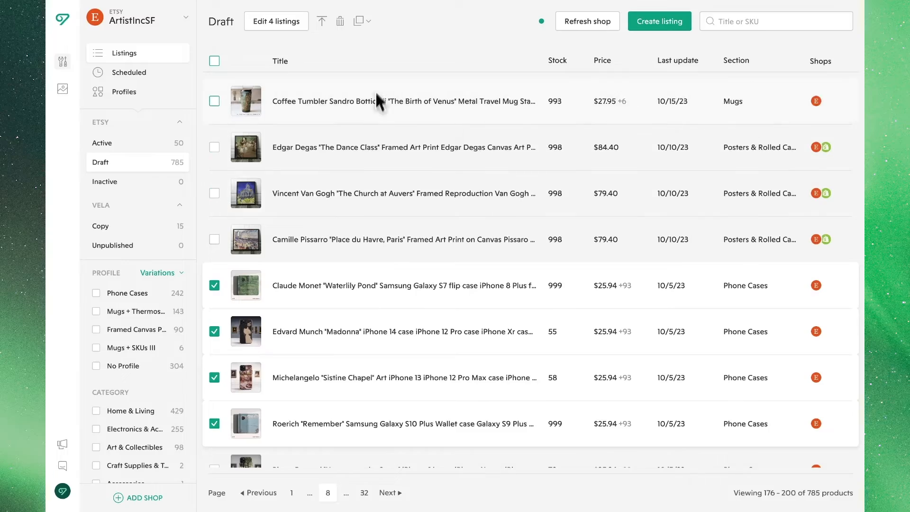
left_click(359, 21)
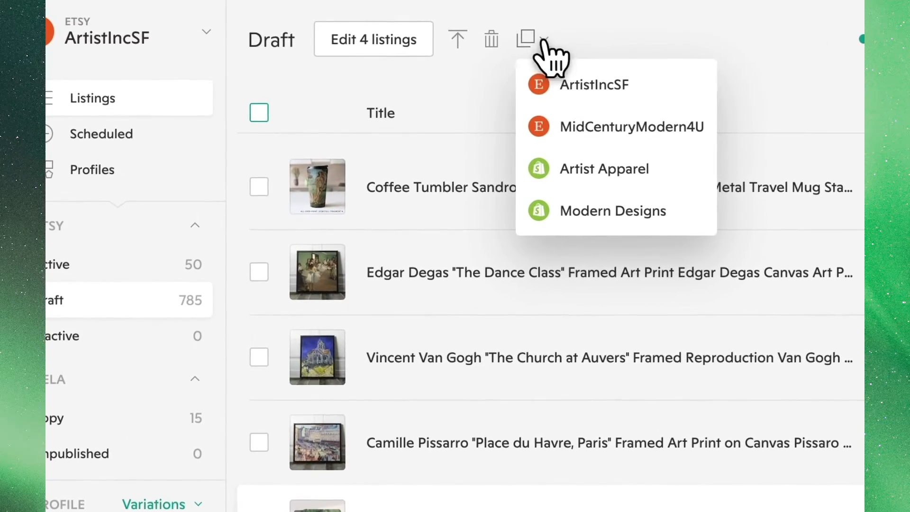
left_click(603, 168)
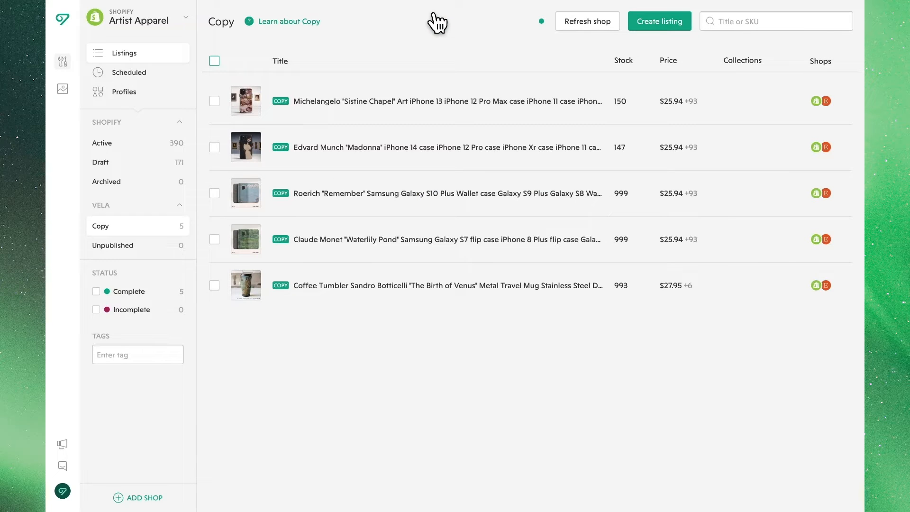
mouse_move(429, 34)
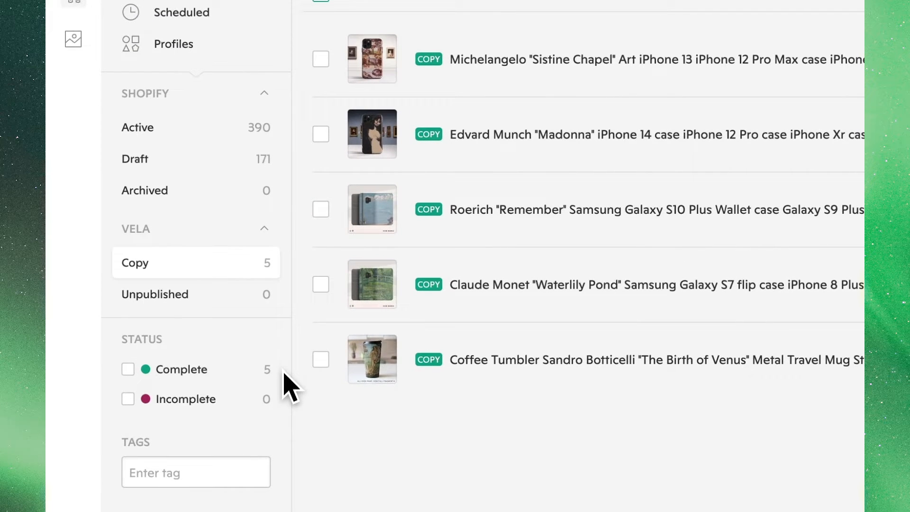
mouse_move(293, 409)
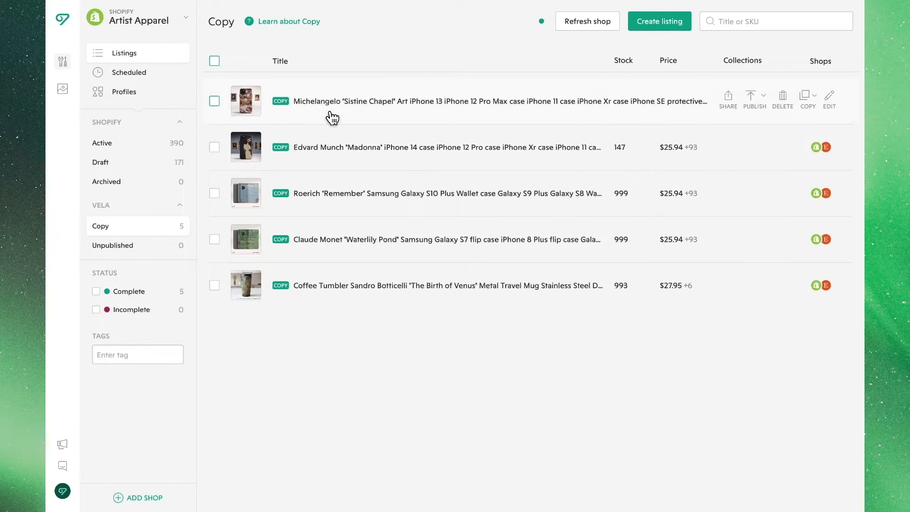
Step: Upload Reviews.png from the computer as a new photo on the copied Michelangelo phone case
left_click(828, 101)
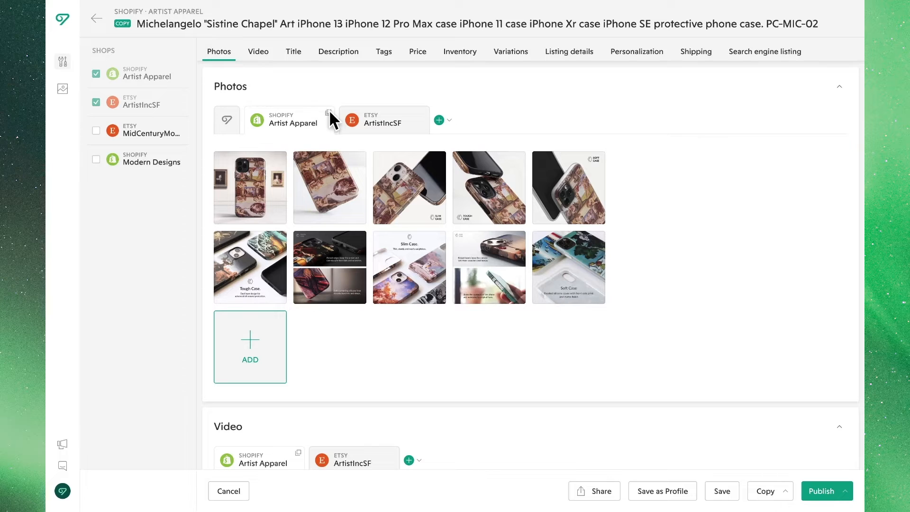
left_click(249, 346)
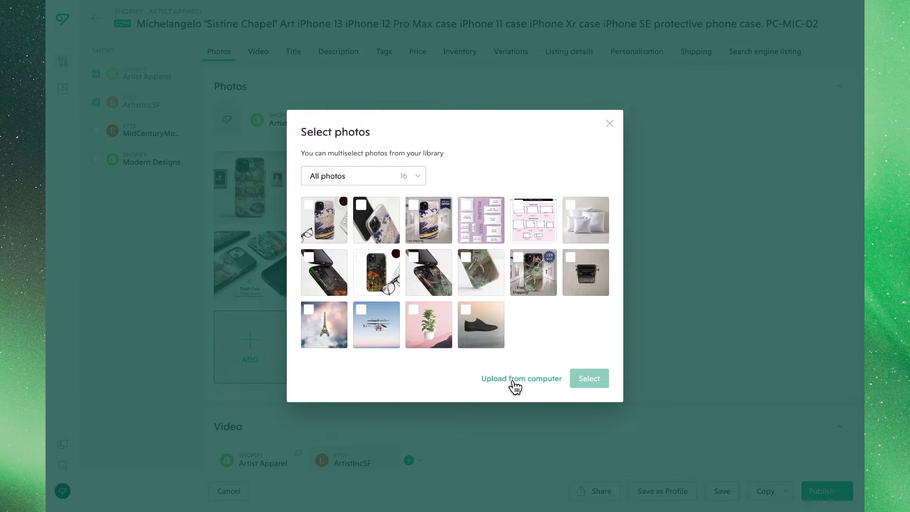
left_click(521, 378)
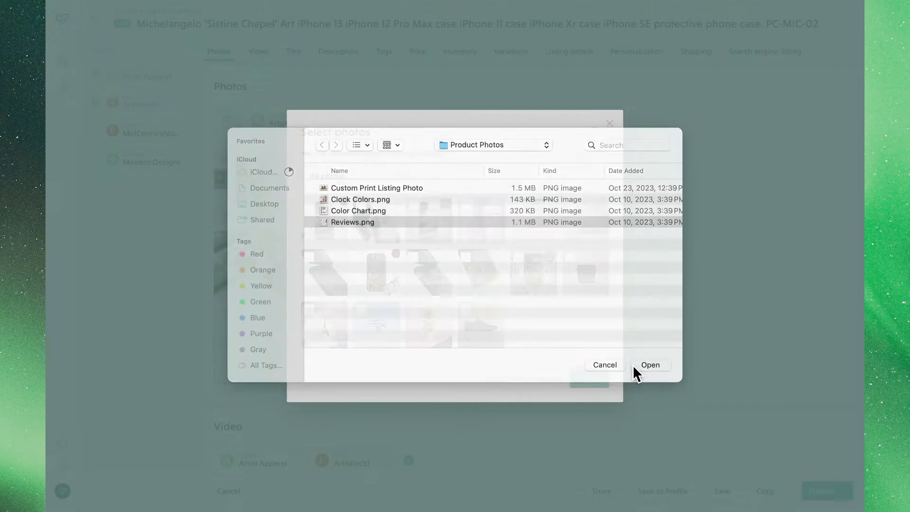
left_click(650, 364)
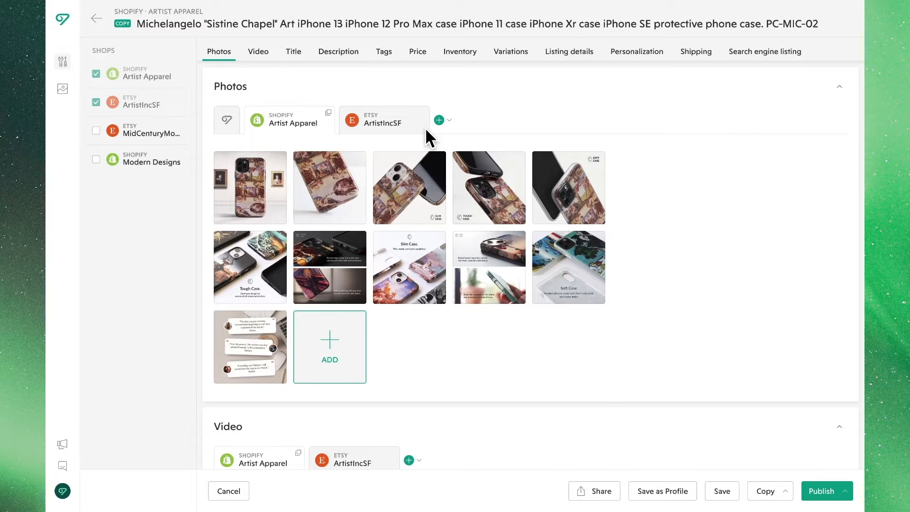
scroll("down", 3)
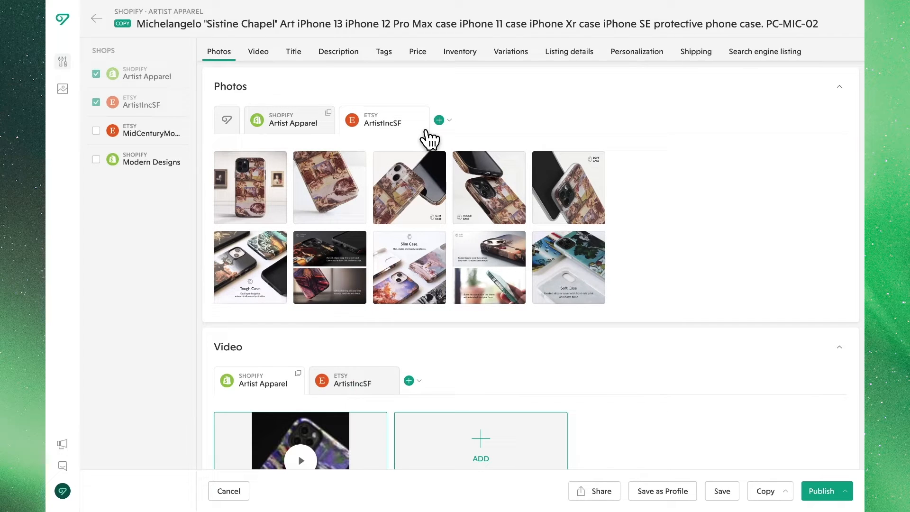
Step: Show the Artist Apparel photo set with the reviews image, opening and closing the Add shop dialog
left_click(290, 119)
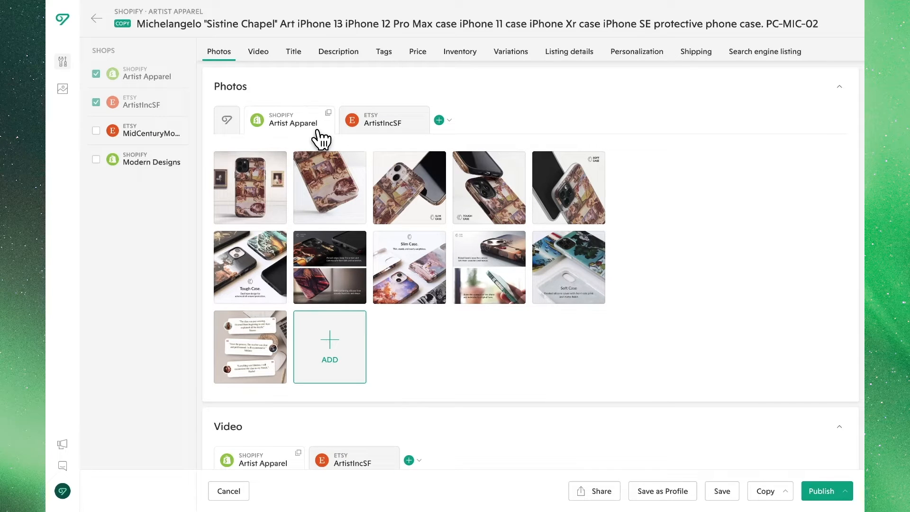
mouse_move(319, 140)
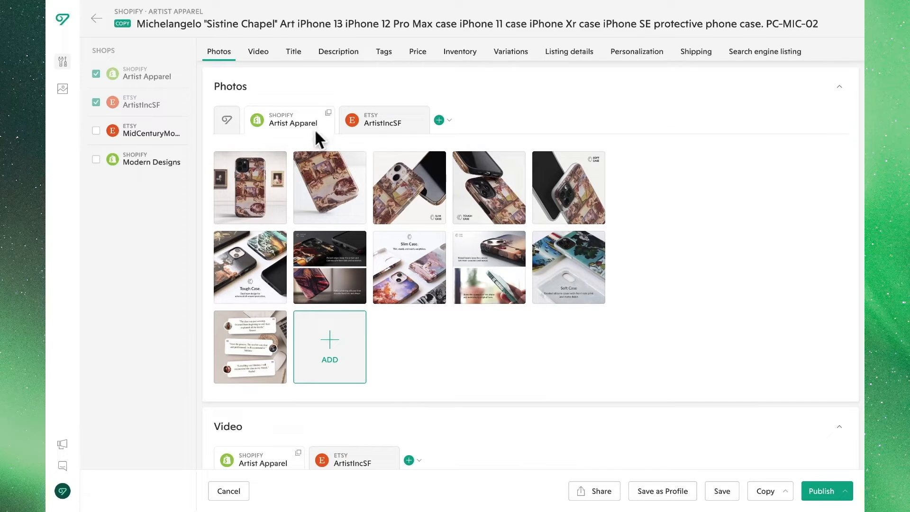
left_click(439, 120)
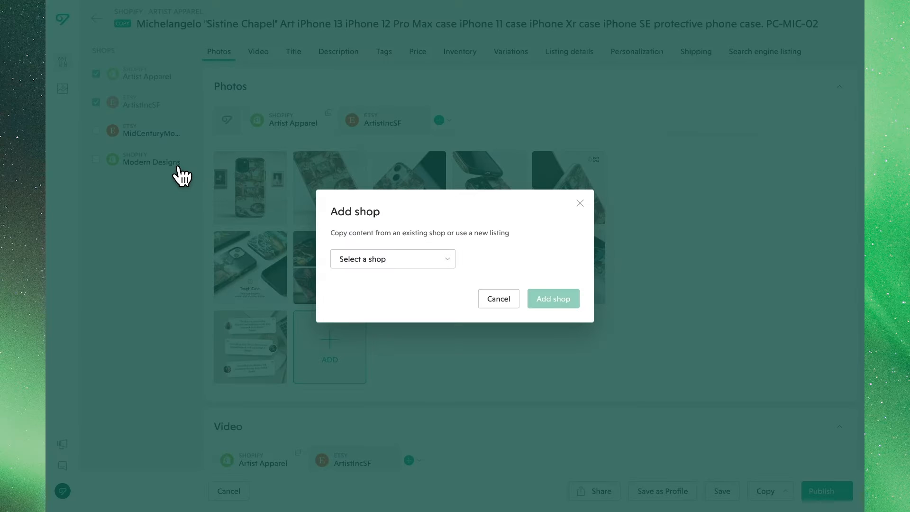
mouse_move(556, 232)
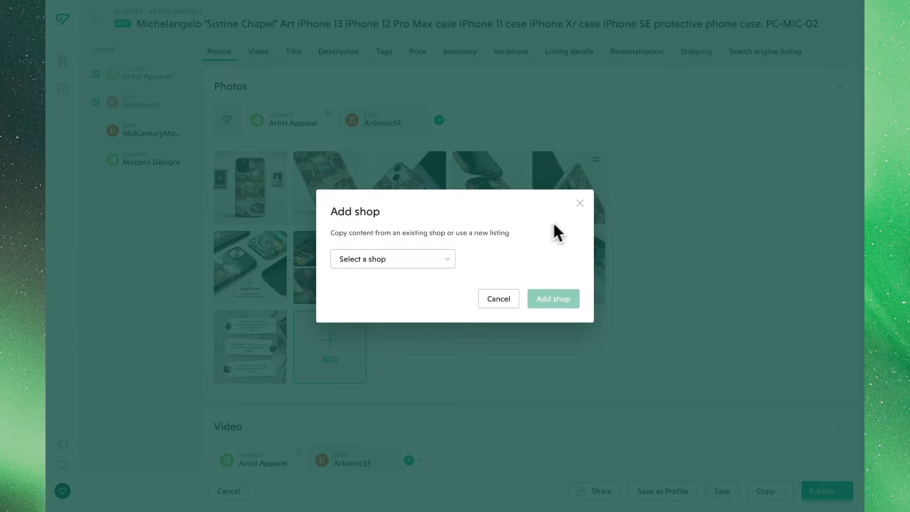
left_click(497, 299)
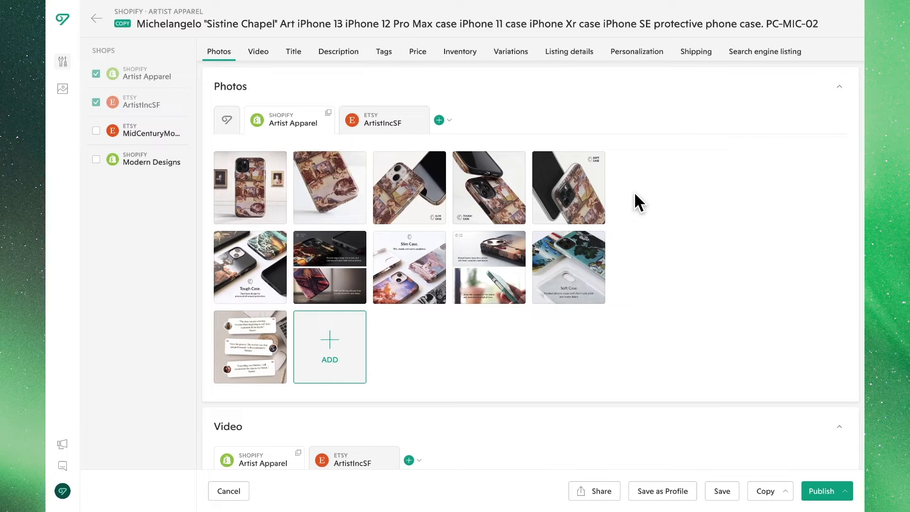
mouse_move(826, 490)
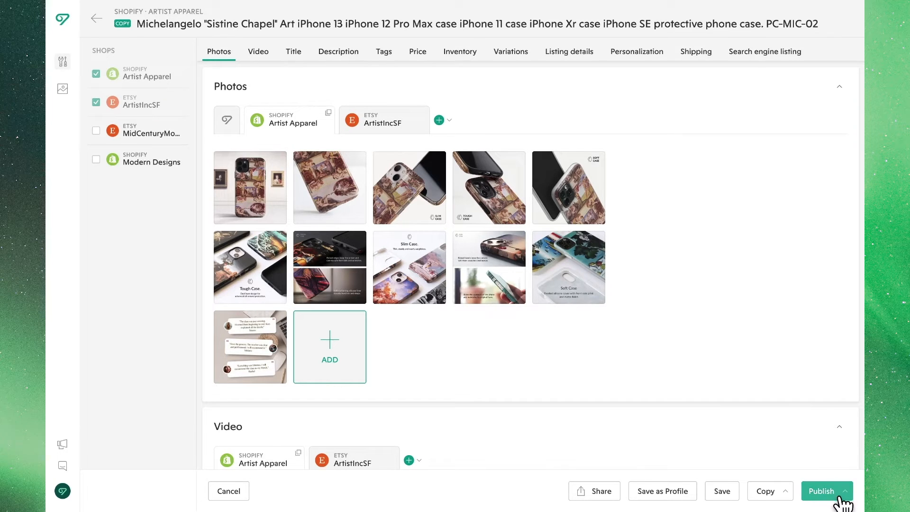
Step: Publish the Michelangelo phone case as a draft to its shops and return to the copied listings
left_click(820, 490)
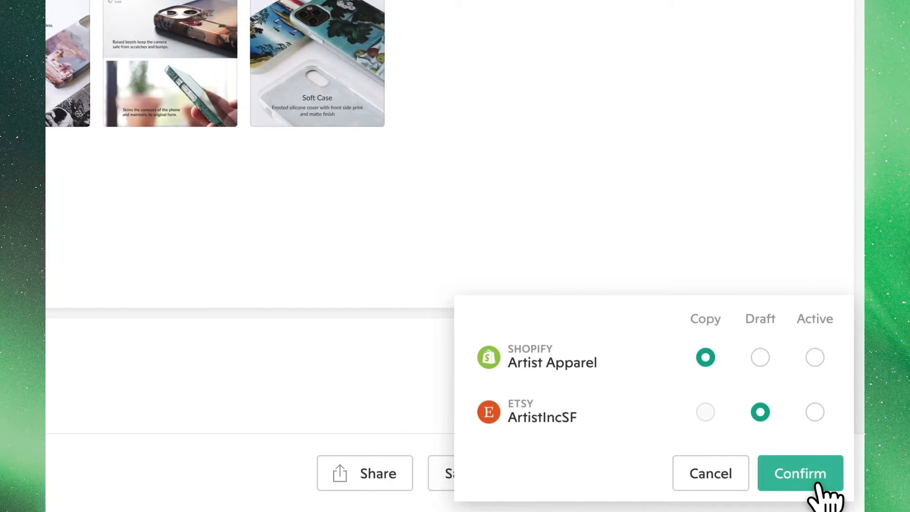
mouse_move(771, 389)
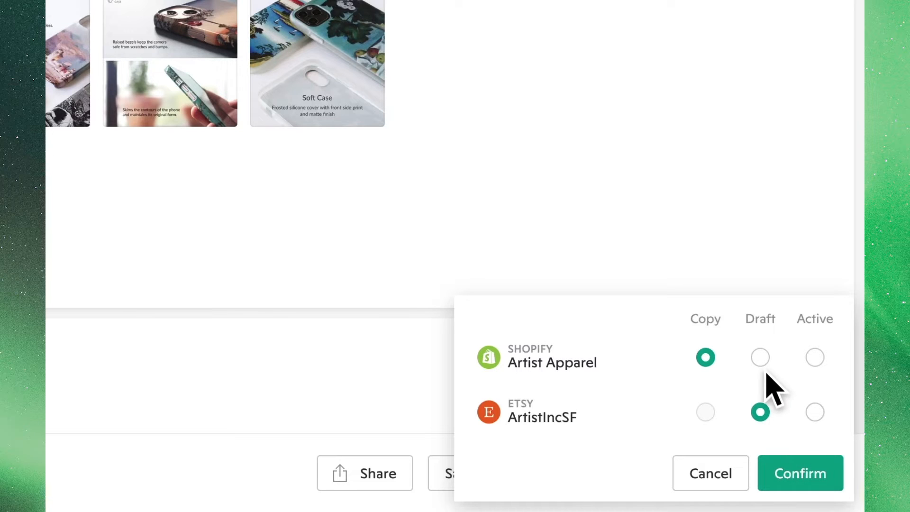
left_click(759, 358)
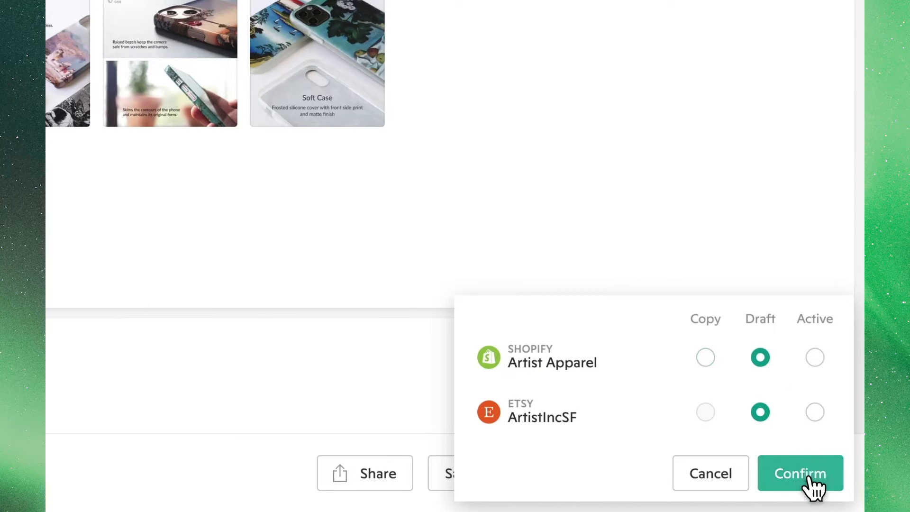
left_click(799, 473)
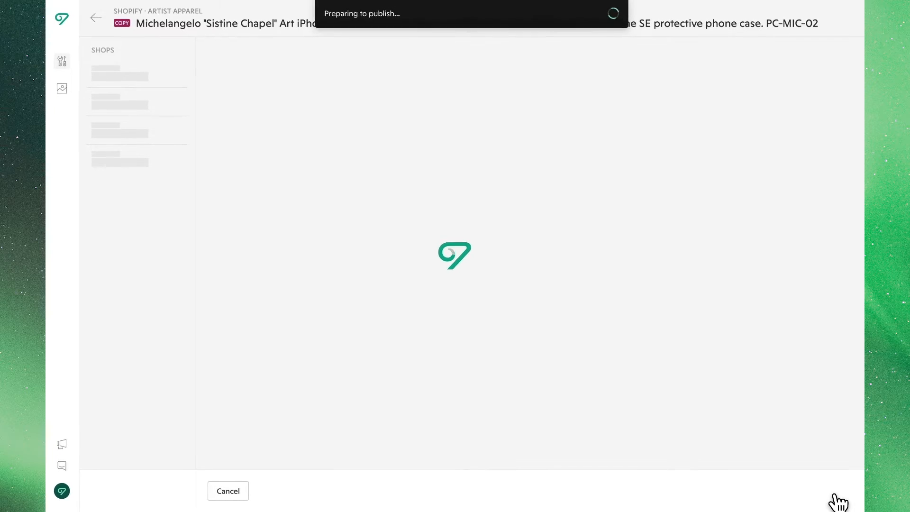
left_click(827, 490)
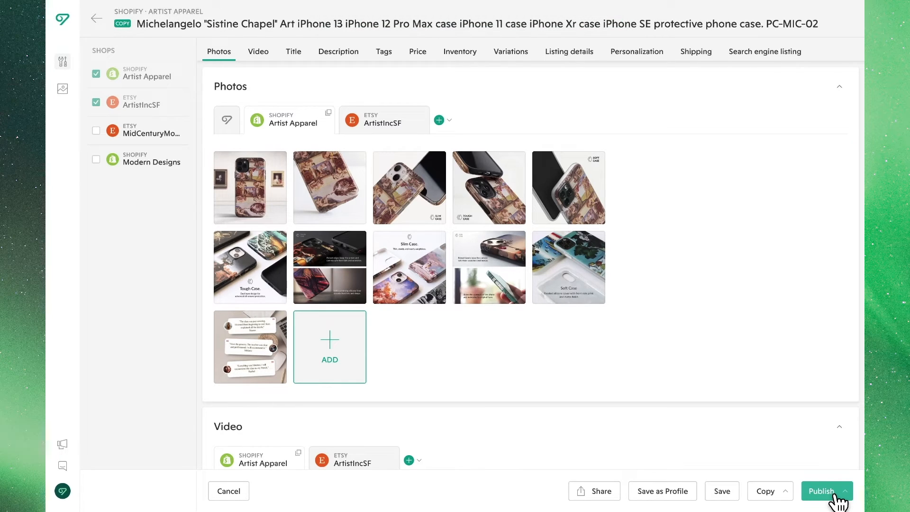
mouse_move(102, 32)
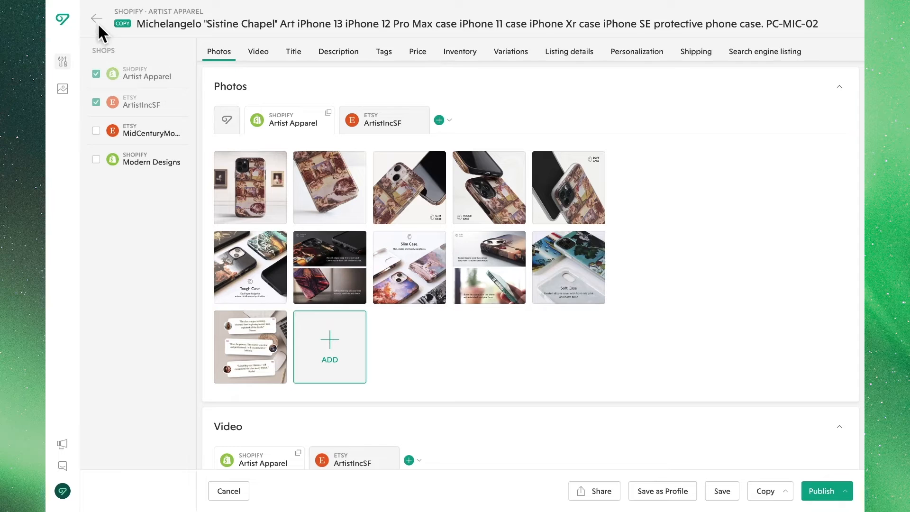
left_click(97, 18)
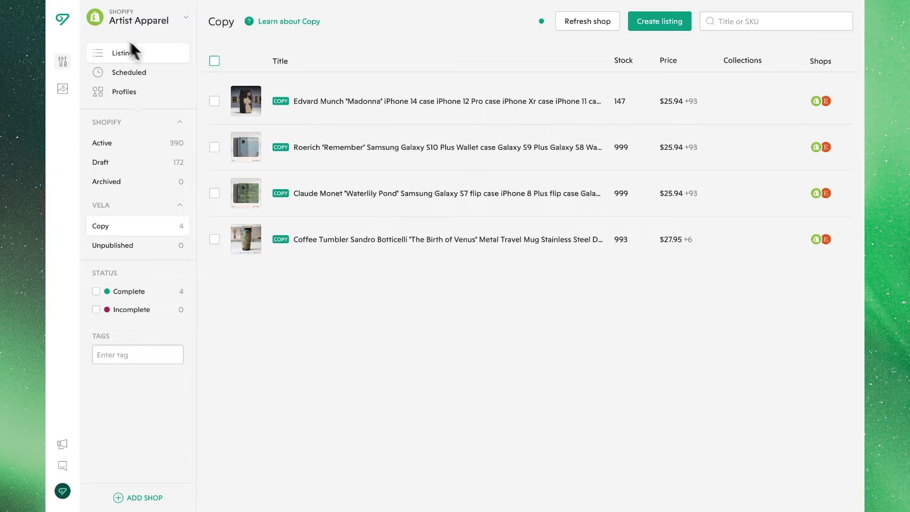
Step: Select all four copied listings and open them together in the bulk editor
left_click(214, 61)
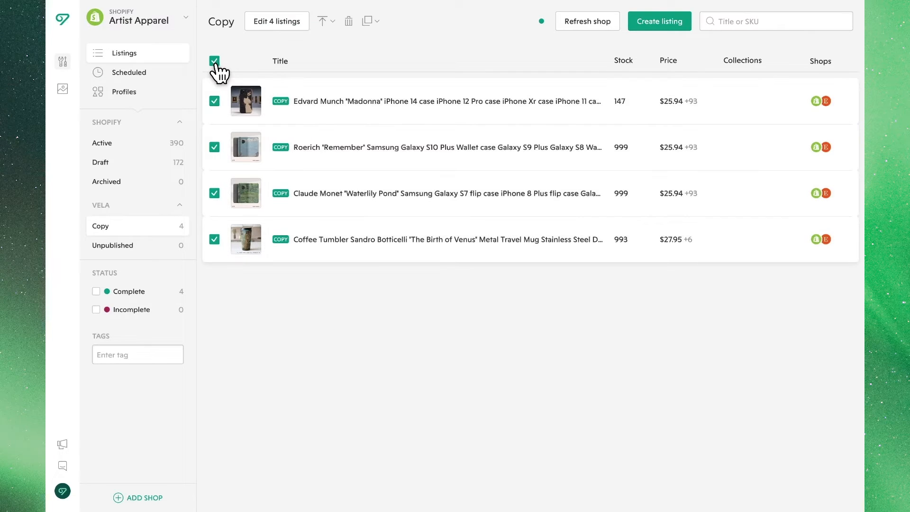
left_click(276, 21)
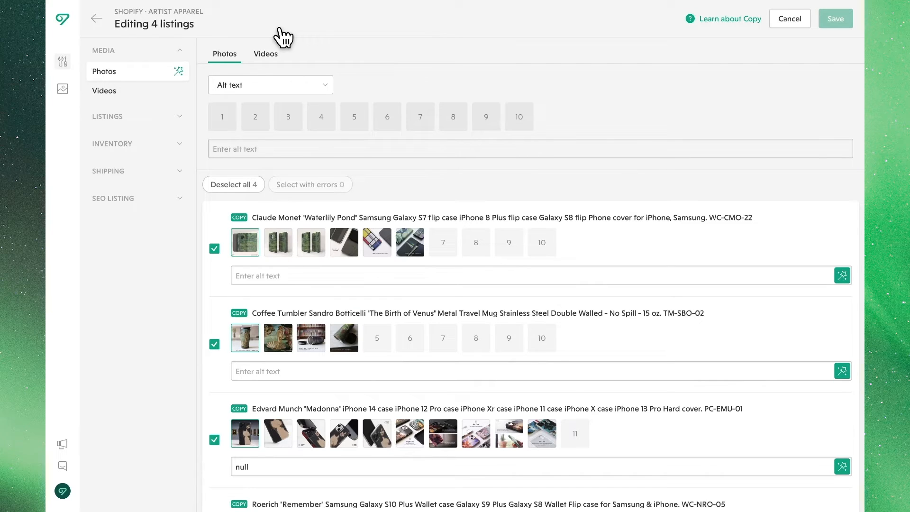
mouse_move(304, 120)
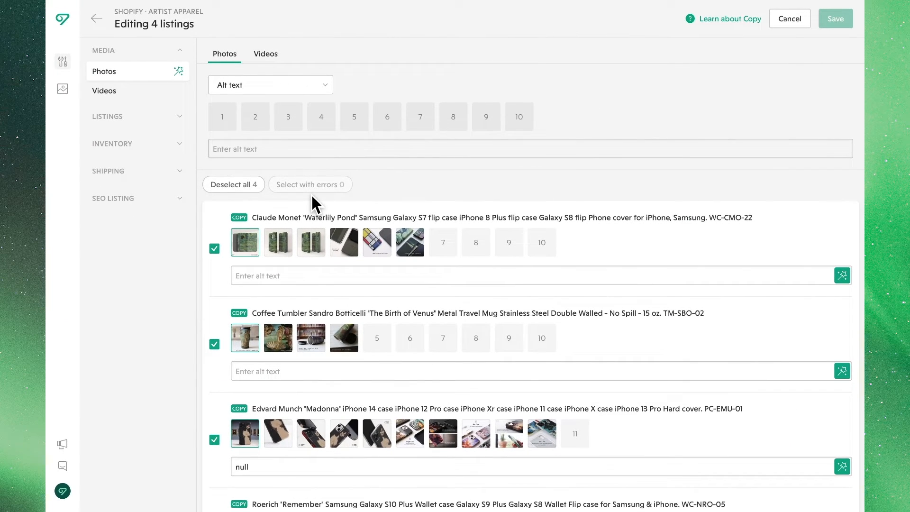
mouse_move(328, 116)
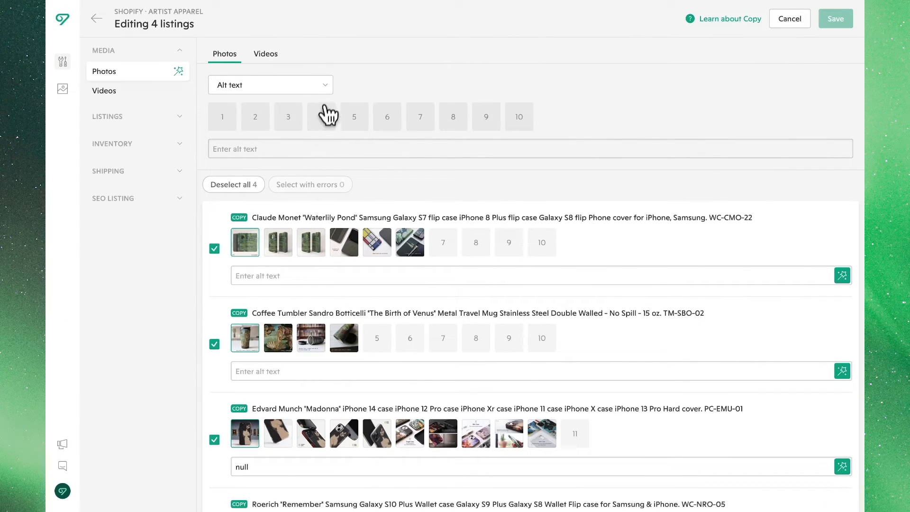
Step: With the Photos action set to Add, upload the reviews image to all four listings and save
left_click(269, 85)
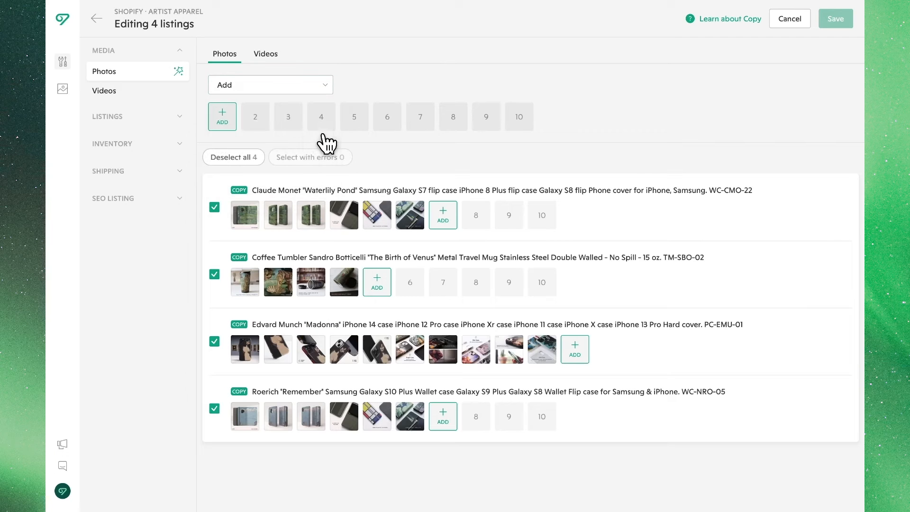
left_click(221, 115)
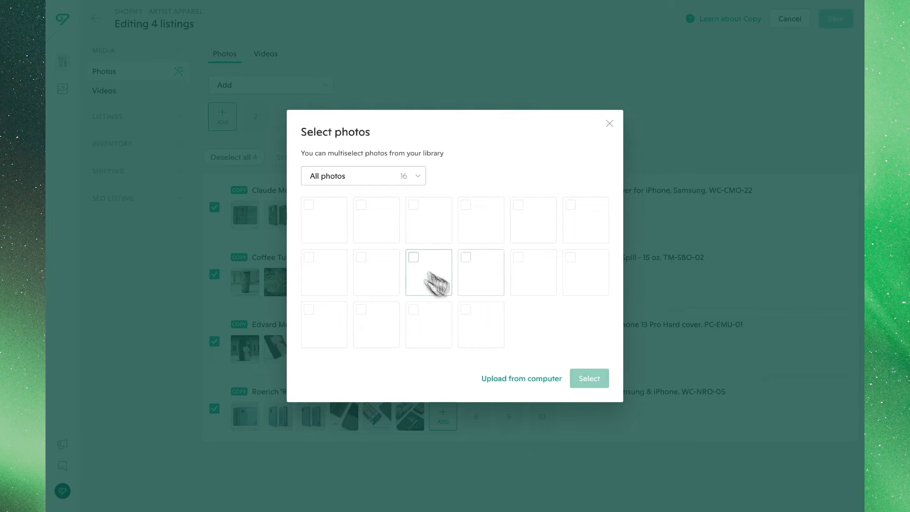
left_click(522, 378)
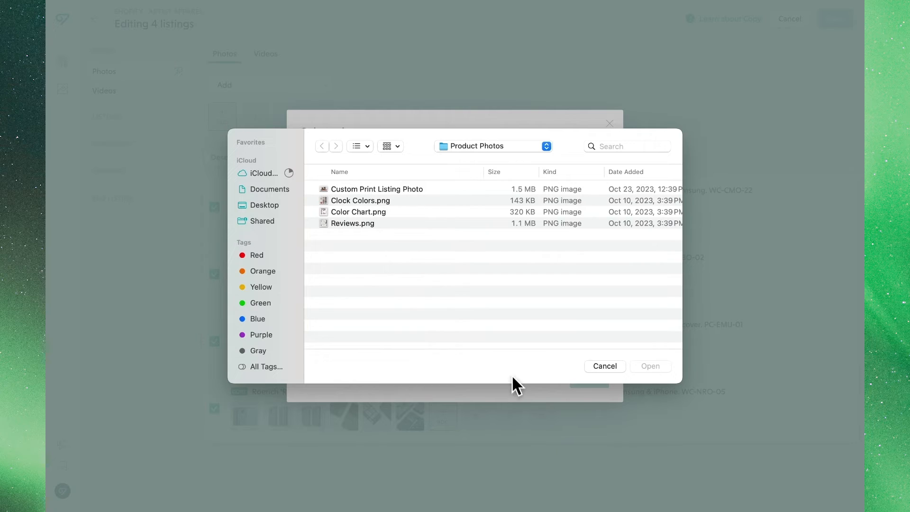
left_click(353, 223)
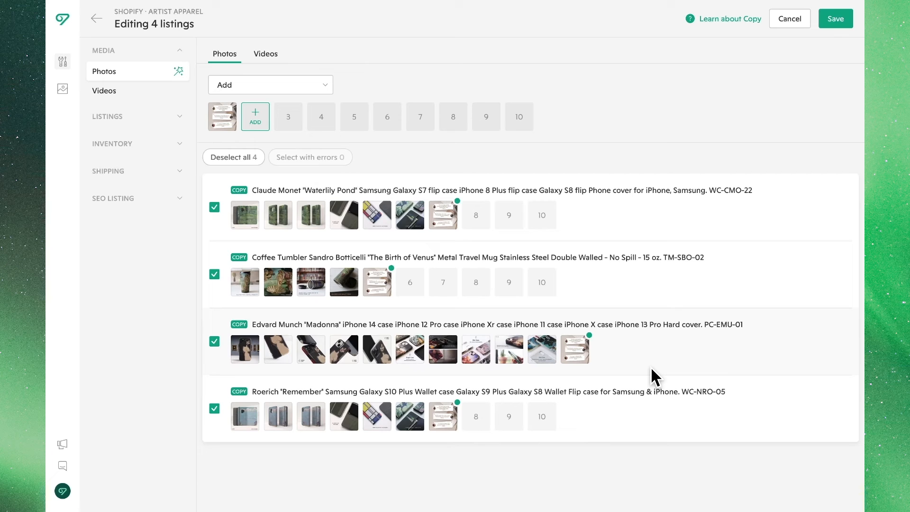
mouse_move(846, 112)
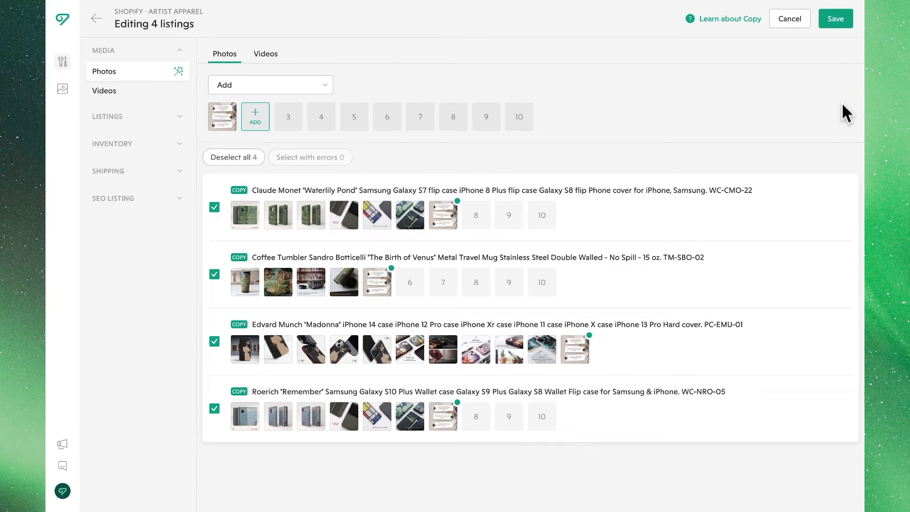
left_click(835, 18)
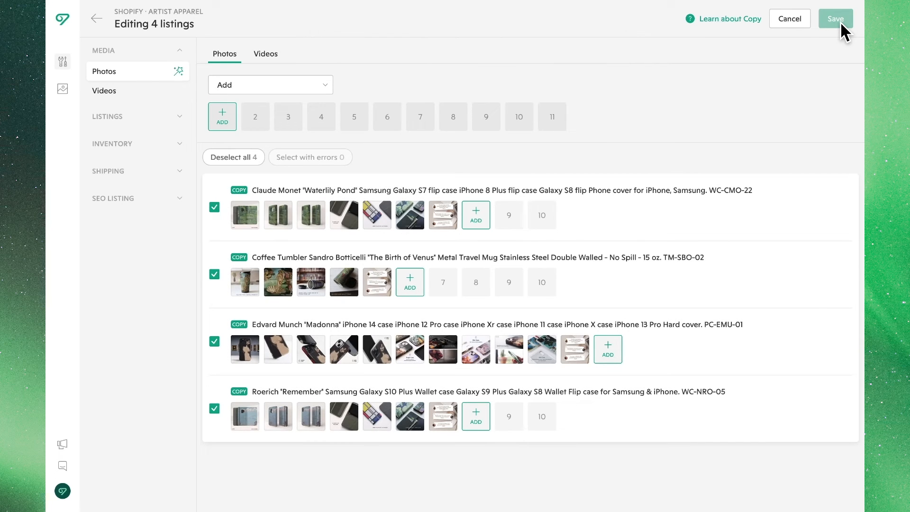
mouse_move(92, 46)
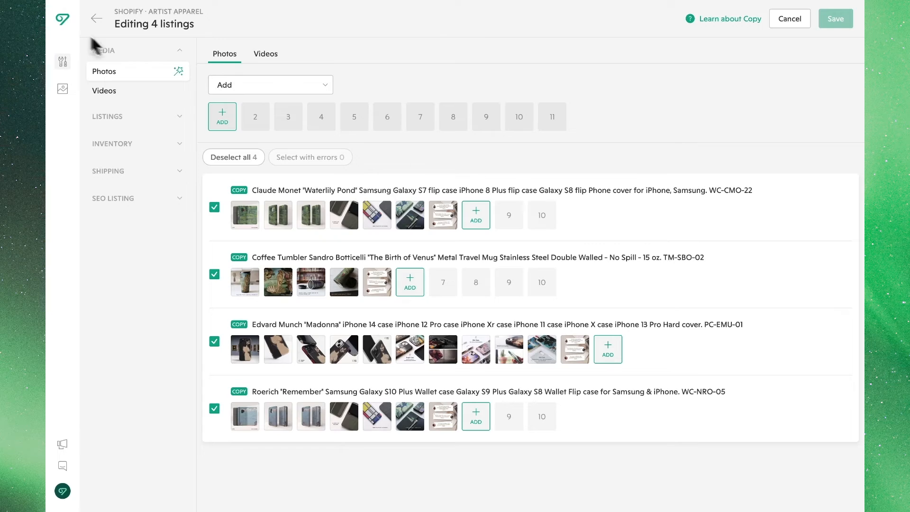
Step: Back in the copy list, select all four copies and save them as Artist Apparel drafts
left_click(97, 18)
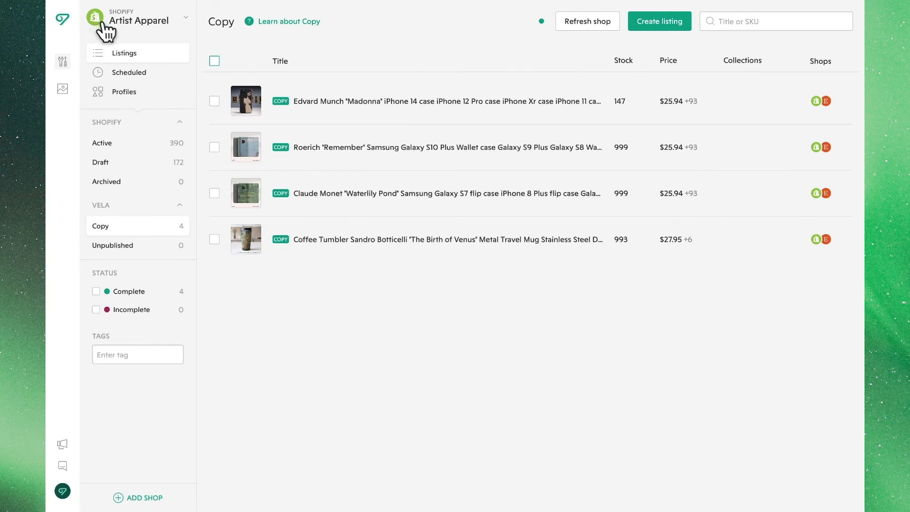
left_click(215, 61)
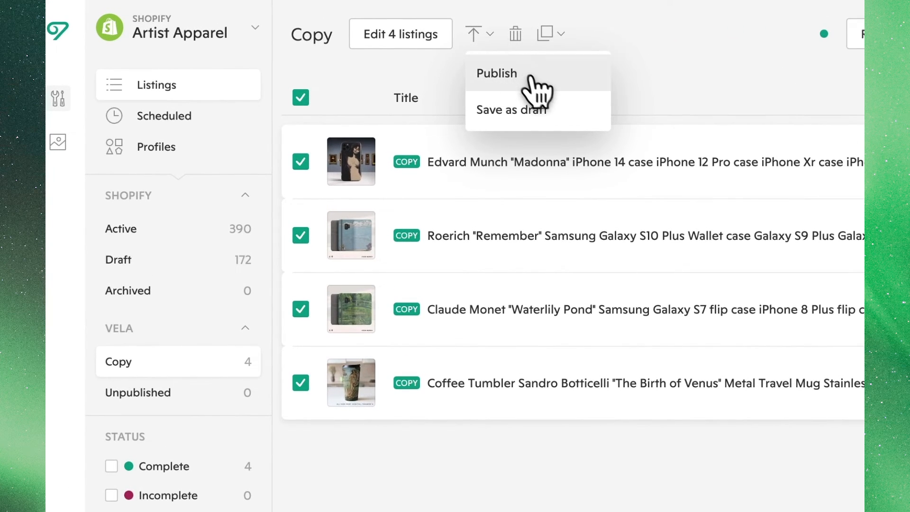
left_click(495, 73)
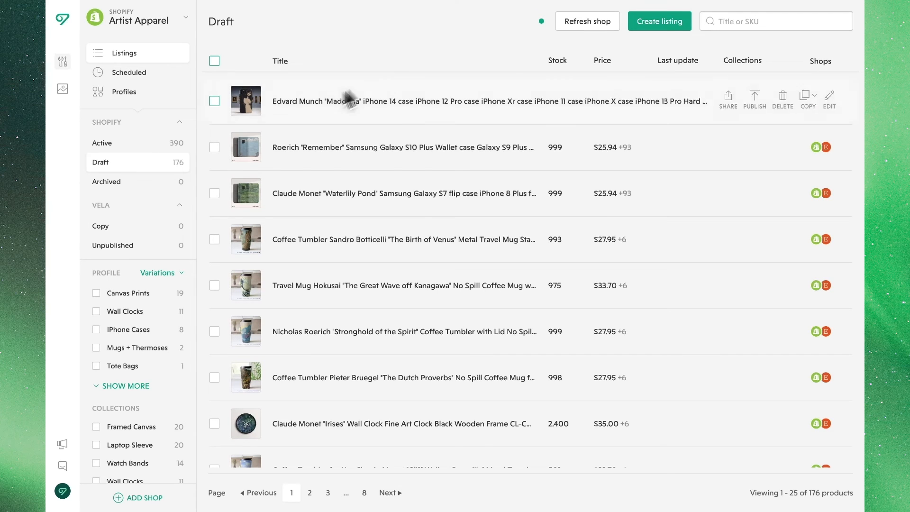
Step: From Active listings, copy the Winter Landscape with Skaters Tote Bag into Artist Apparel
left_click(102, 143)
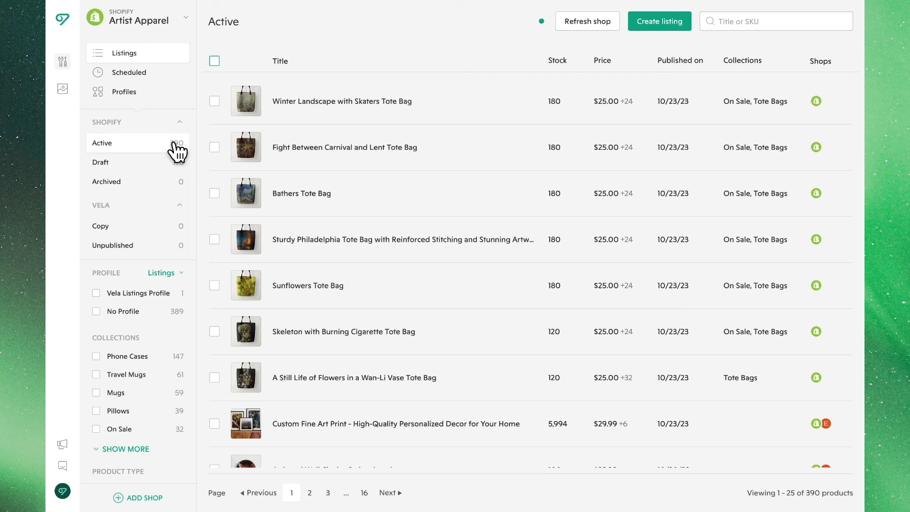
mouse_move(619, 154)
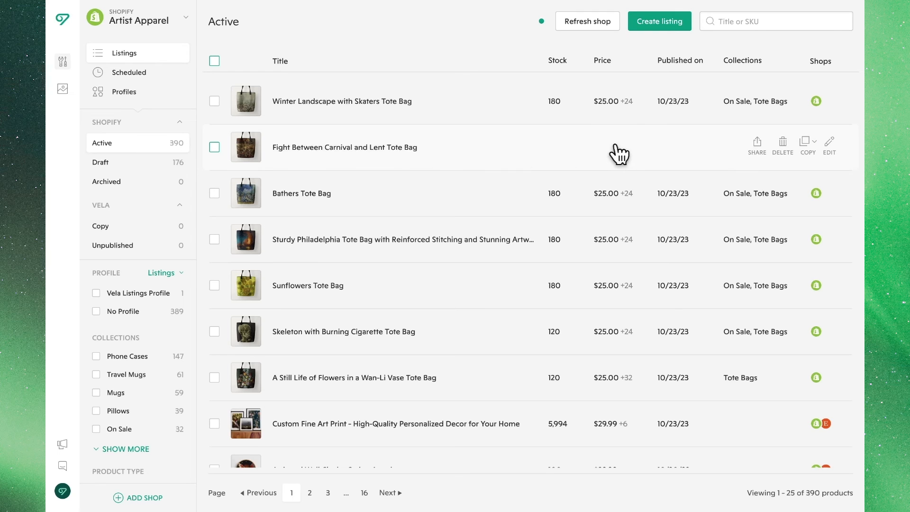
left_click(807, 145)
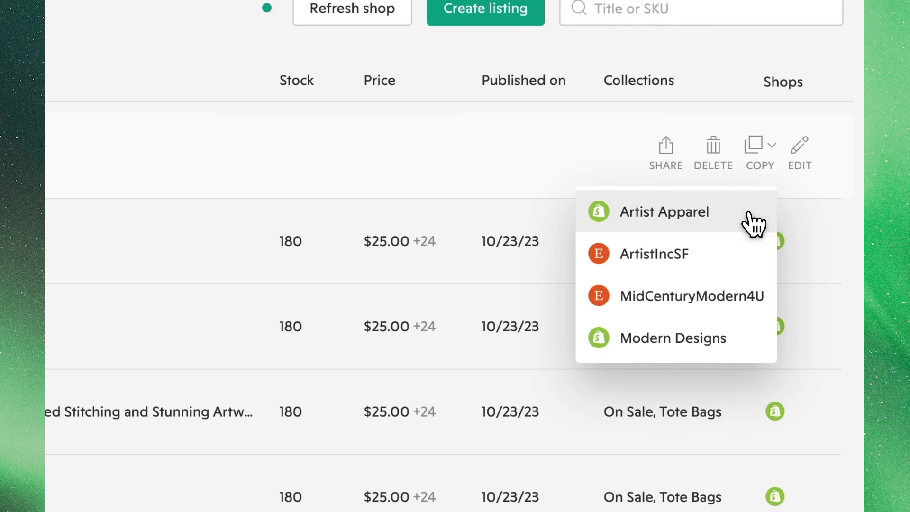
left_click(663, 211)
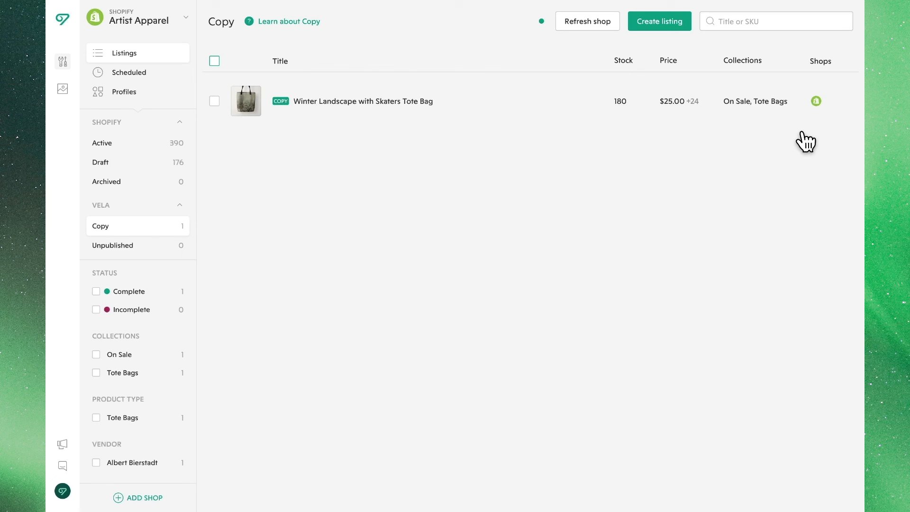
mouse_move(793, 119)
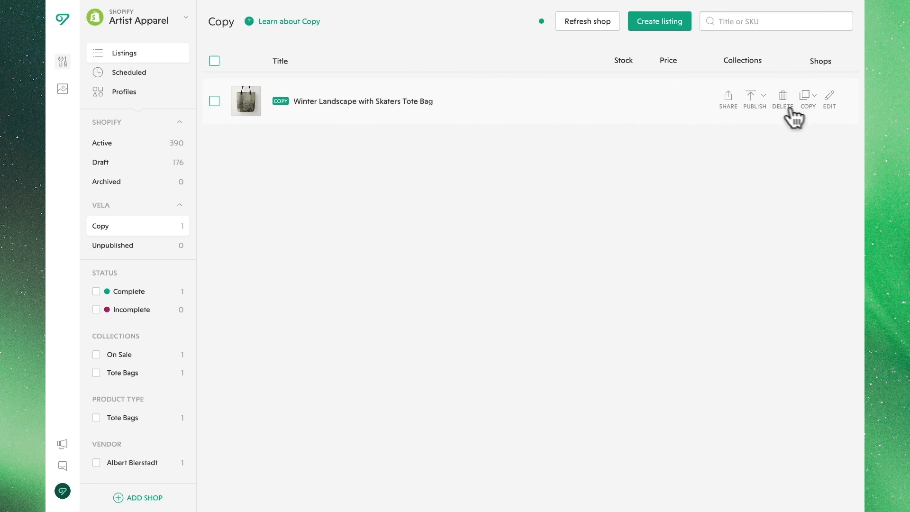
Step: Publish the copied Winter Landscape tote bag into the Artist Apparel drafts
left_click(764, 96)
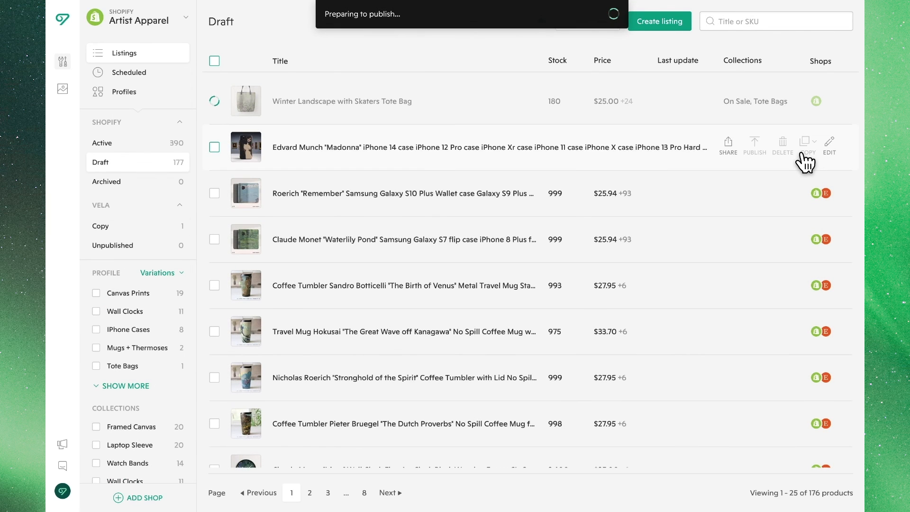
left_click(754, 145)
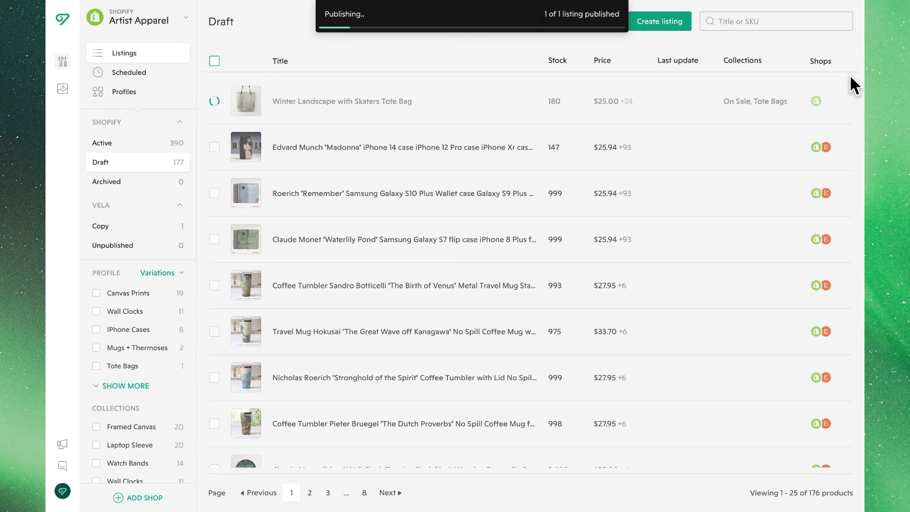